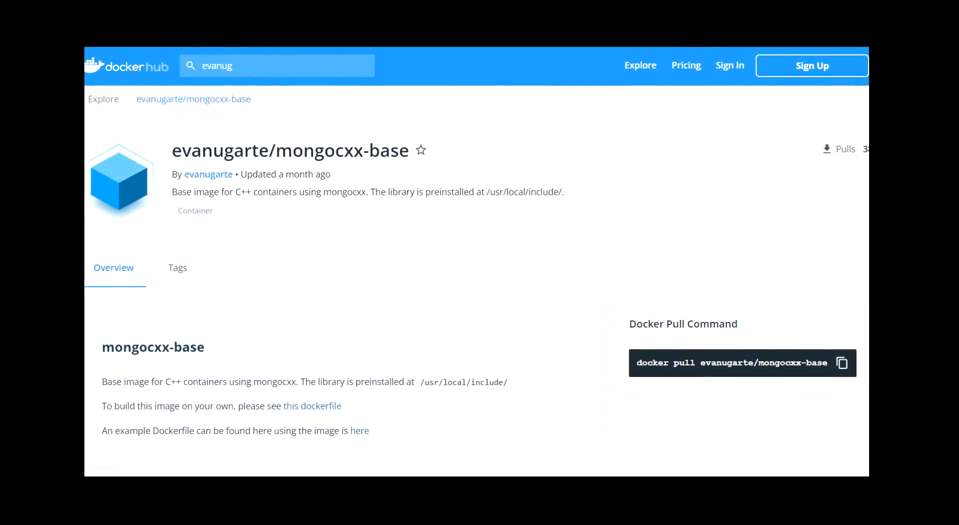
Create the C++ project, edit the Makefile to link mongocxx and bsoncxx, and start a new include file
{"action": "left_click", "coordinate": [312, 406]}
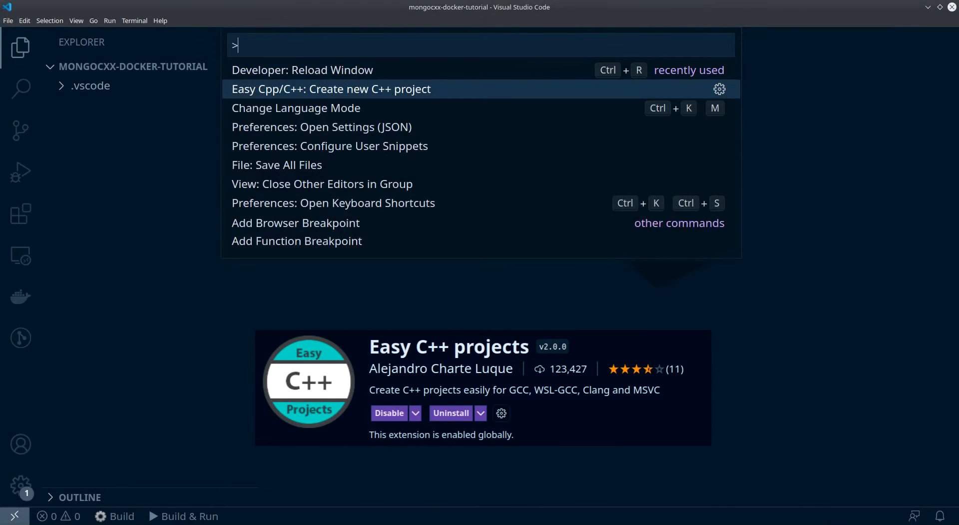
{"action": "left_click", "coordinate": [331, 89]}
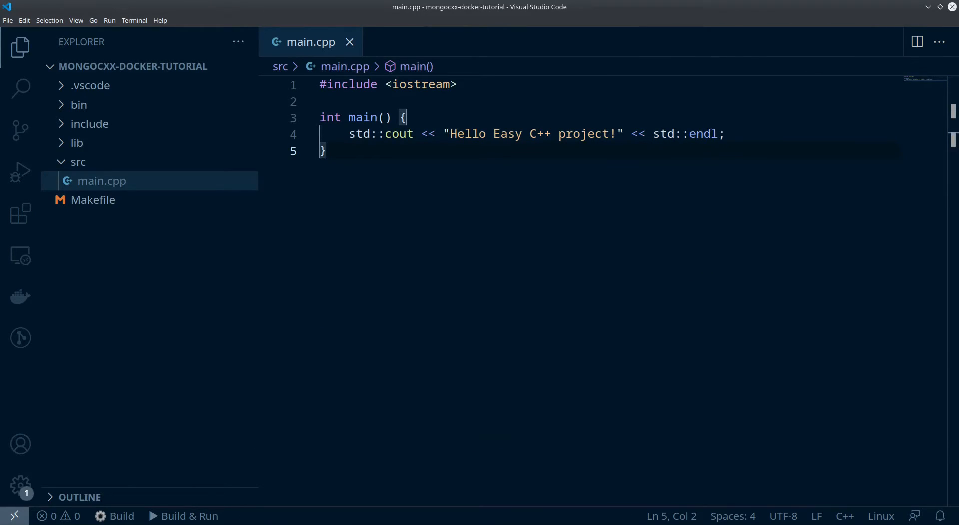
{"action": "left_click", "coordinate": [94, 200]}
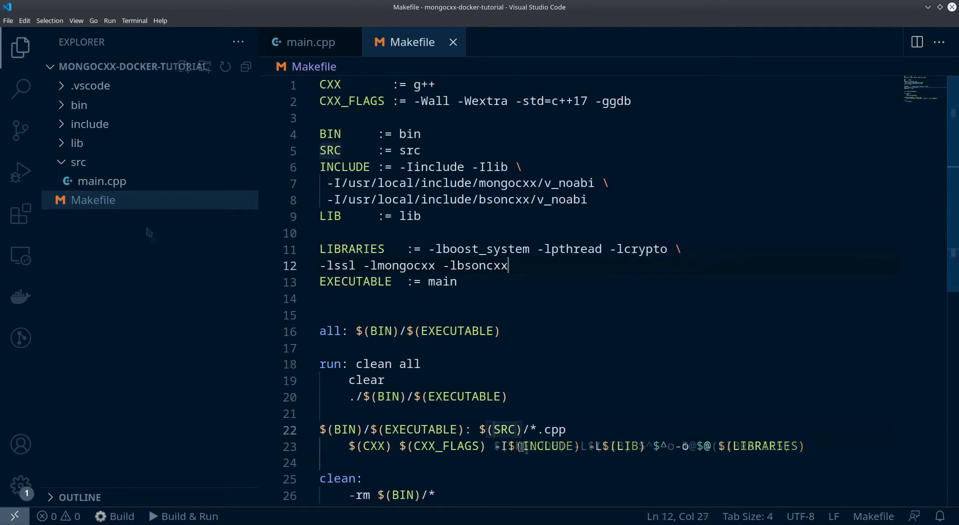
{"action": "left_click", "coordinate": [184, 67]}
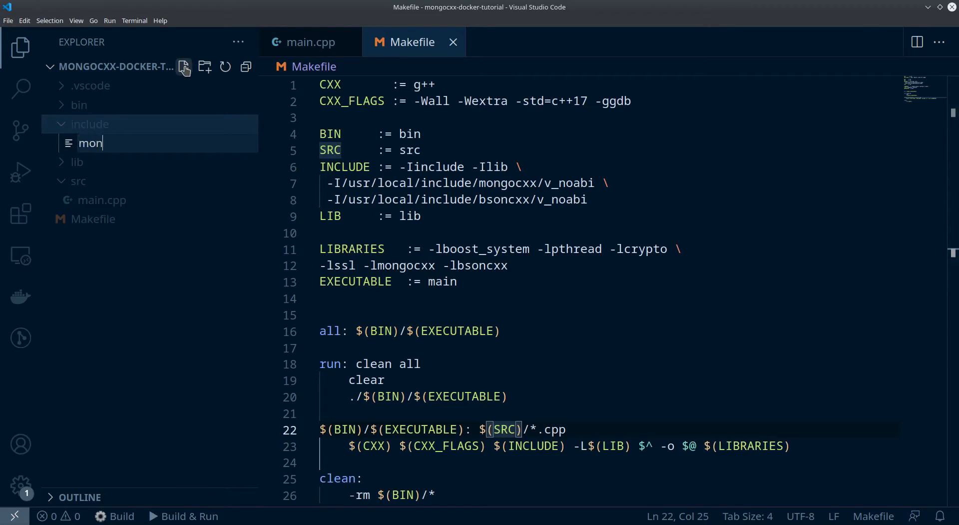
Name the file mongodb_handler.h and write the MongoDbHandler class with GetAllDocuments and its private db member
{"action": "type", "text": "godb_handler.h"}
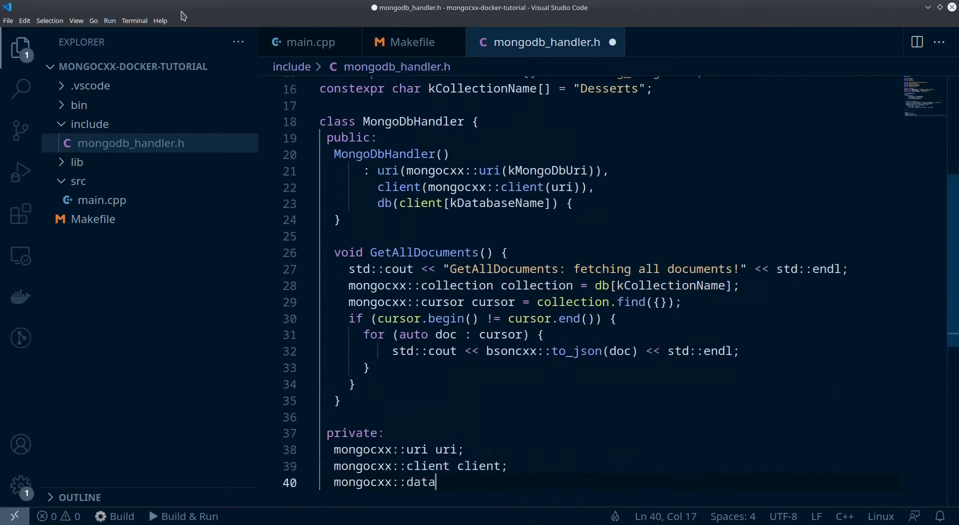
{"action": "type", "text": "base db;"}
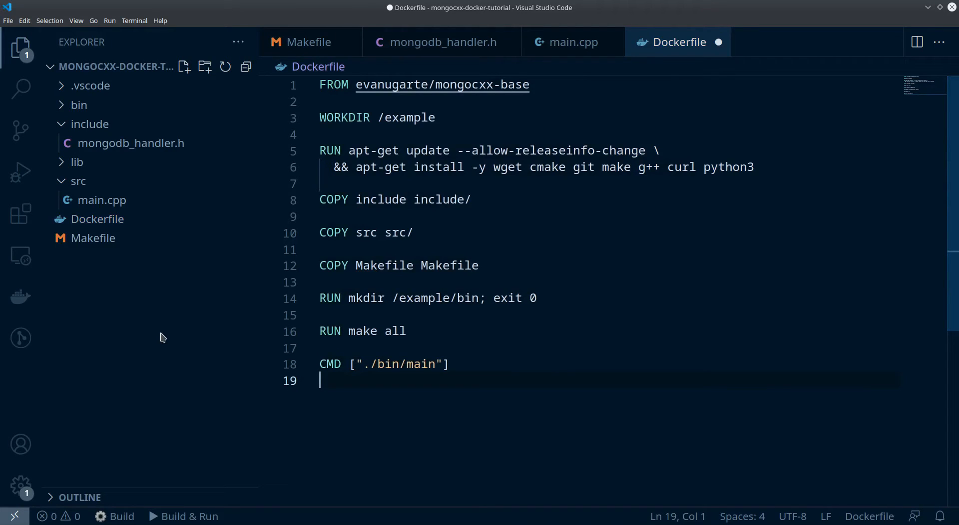
Start a new docker-compose.yml in the project root for the cpp and mongodb services
{"action": "left_click", "coordinate": [183, 67]}
{"action": "type", "text": "docker-compose.yml"}
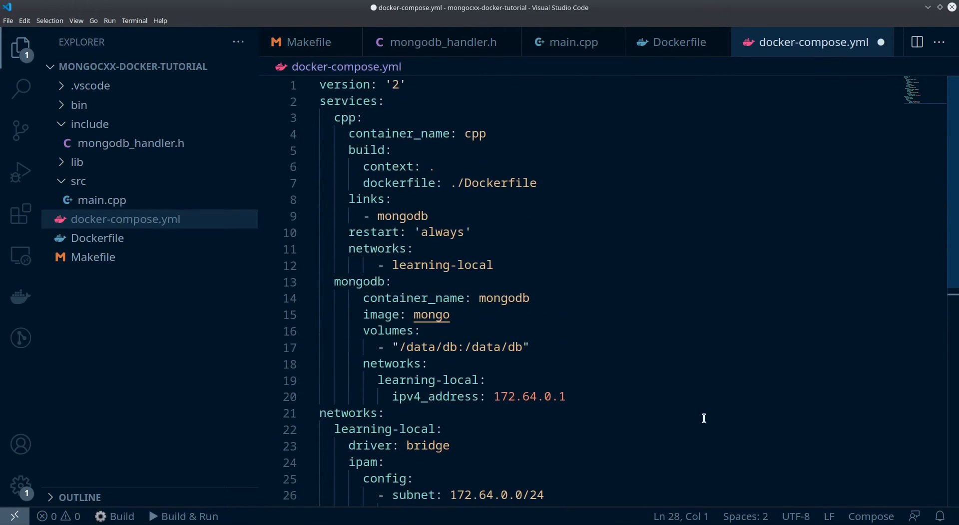
{"action": "mouse_move", "coordinate": [725, 358]}
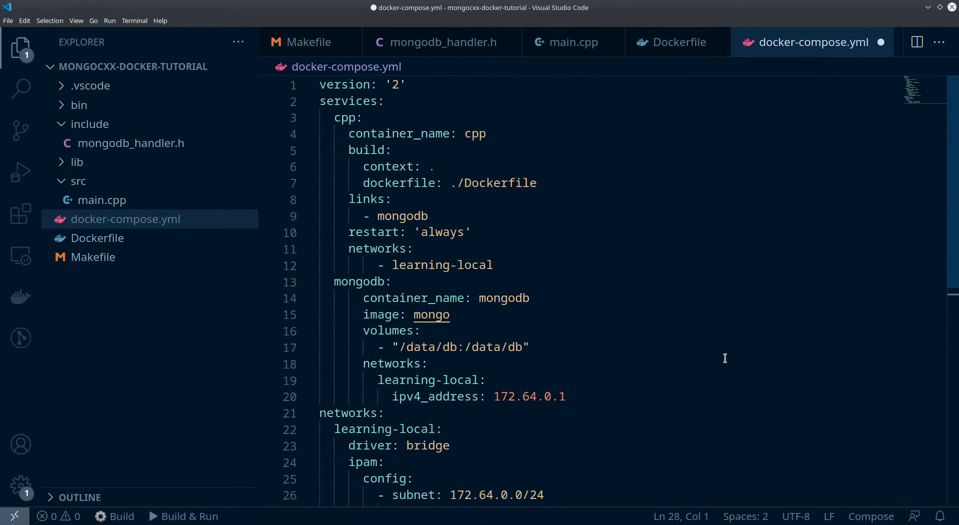